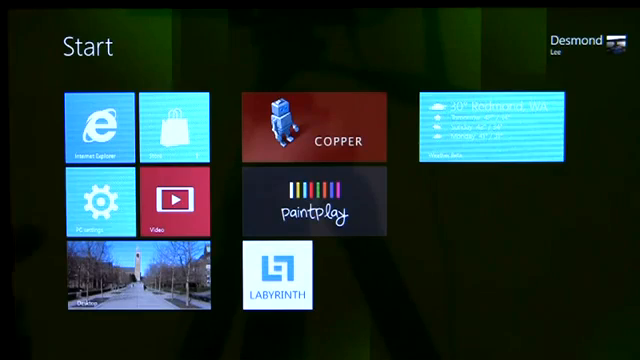
- Show the Refresh and Reset sections at the bottom of the General page
left_click(94, 204)
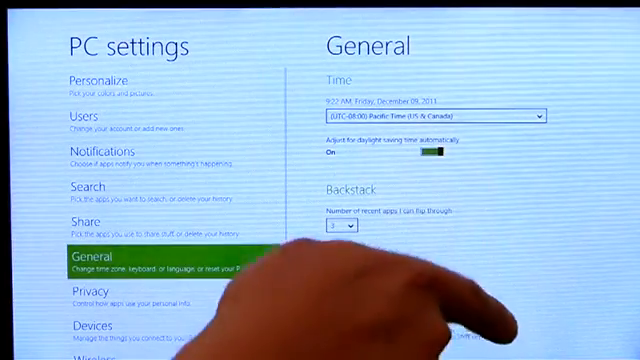
scroll("down", 3)
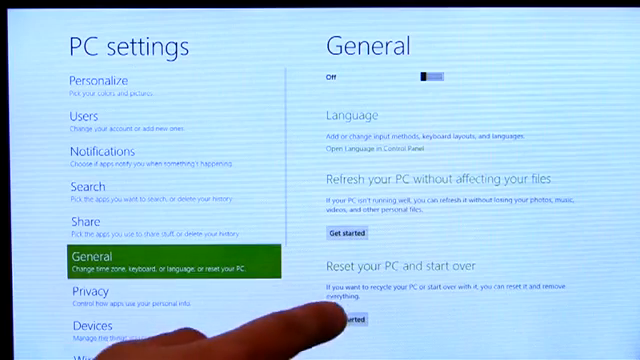
left_click(340, 320)
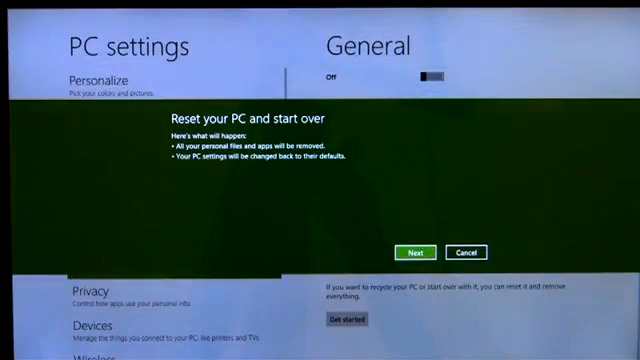
left_click(412, 252)
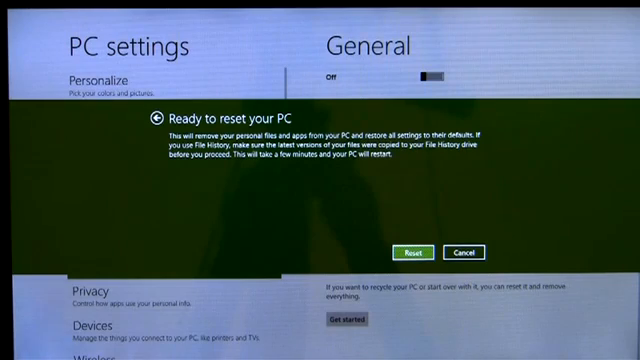
left_click(414, 252)
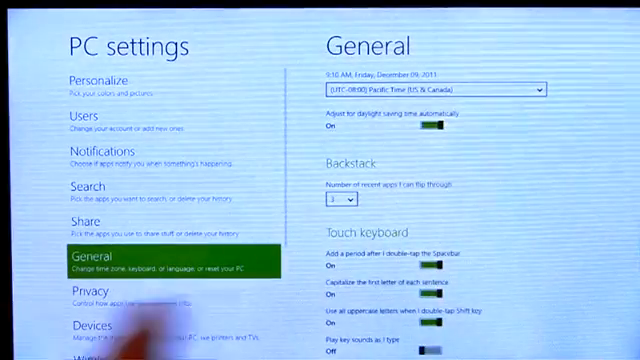
- Start 'Refresh your PC without affecting your files' via Get started
scroll("down", 3)
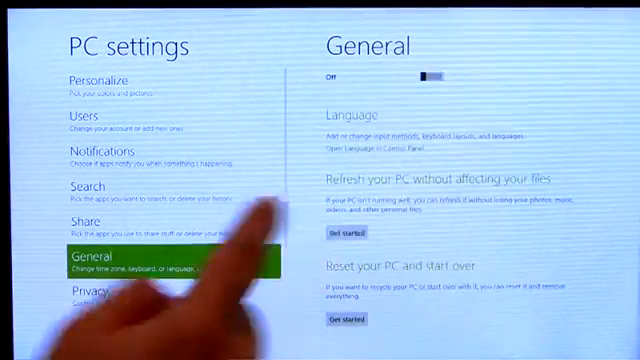
left_click(348, 234)
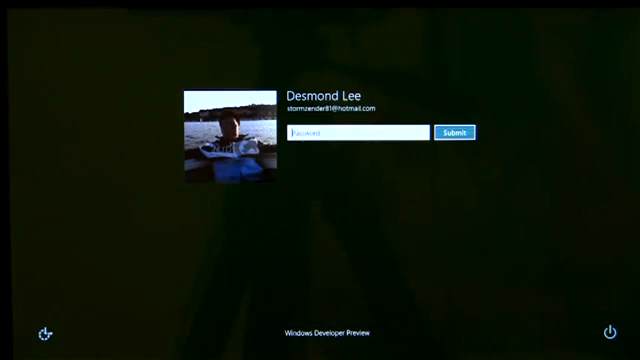
- Sign in with the account password to reach the Start screen
type("password")
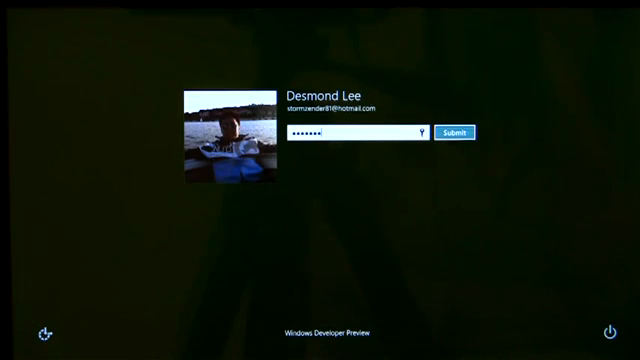
left_click(460, 132)
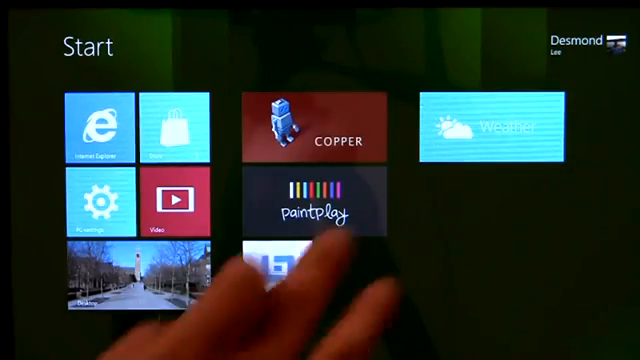
- Launch Command Prompt with Run as administrator from the Start screen
left_click(482, 130)
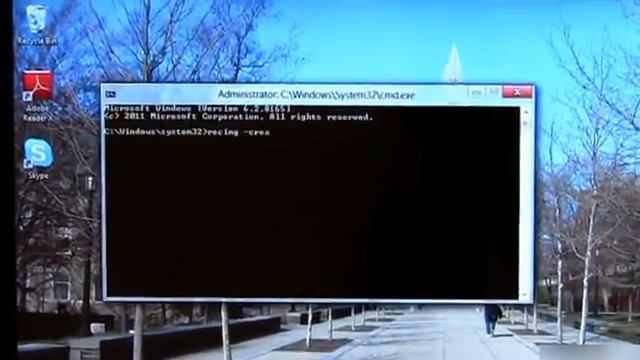
- Run recimg -createimage c:\RecoveryImage to build the custom recovery image
type("teimage")
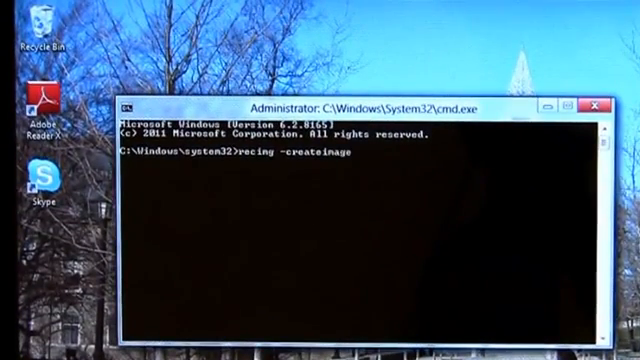
type("c:\\re")
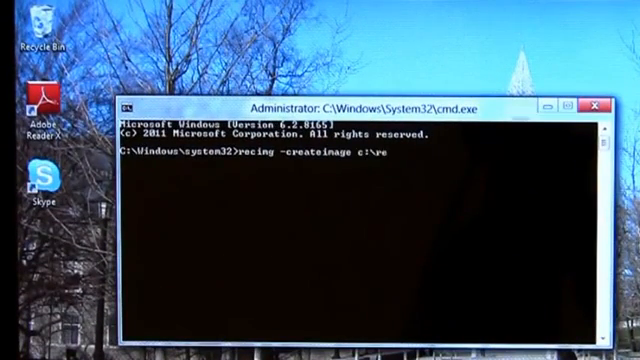
type("coveryImage")
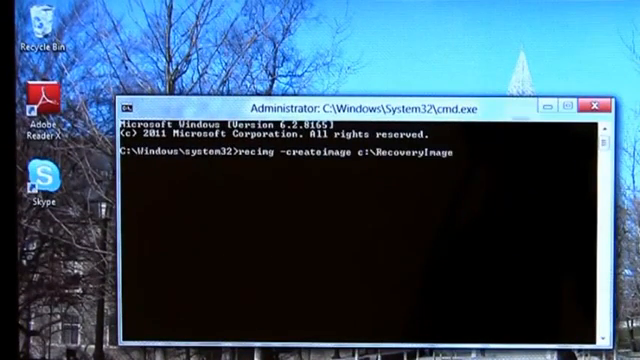
key("Return")
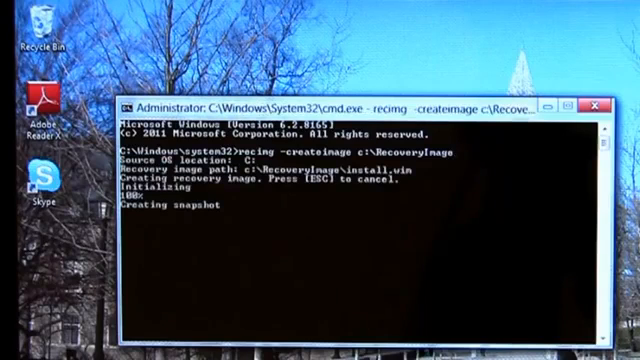